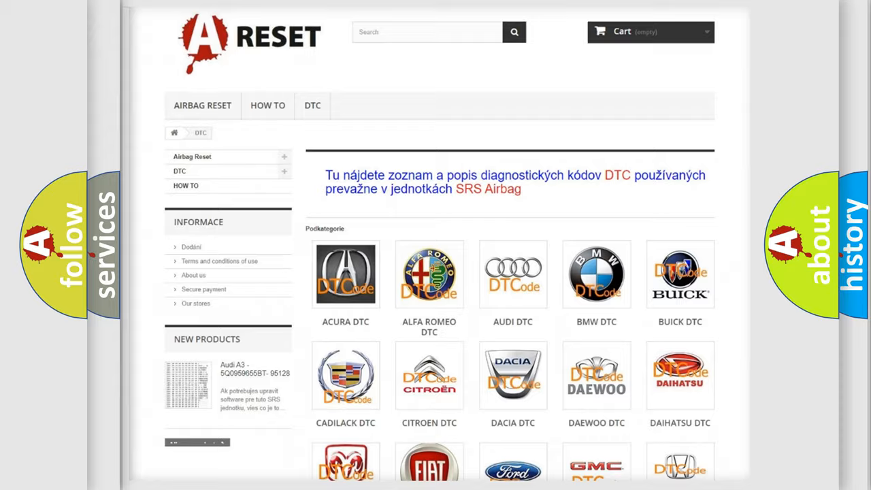
{"action": "scroll", "scroll_direction": "down", "scroll_amount": 3}
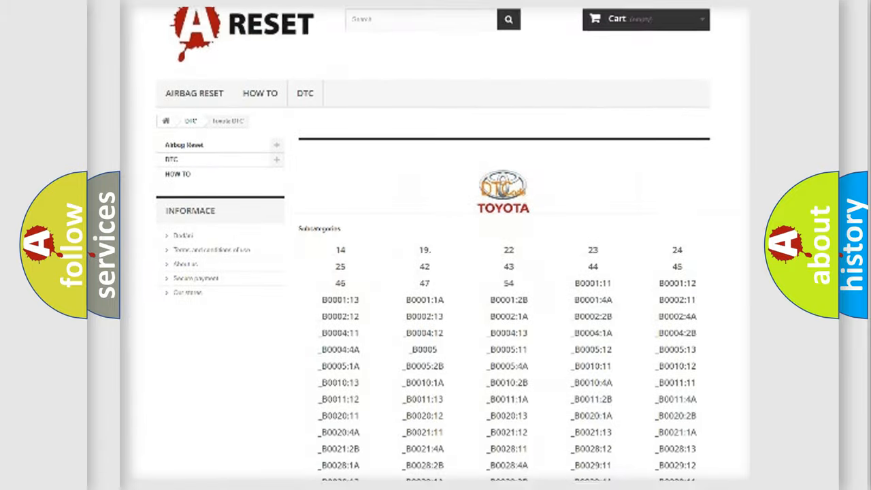
{"action": "scroll", "scroll_direction": "down", "scroll_amount": 3}
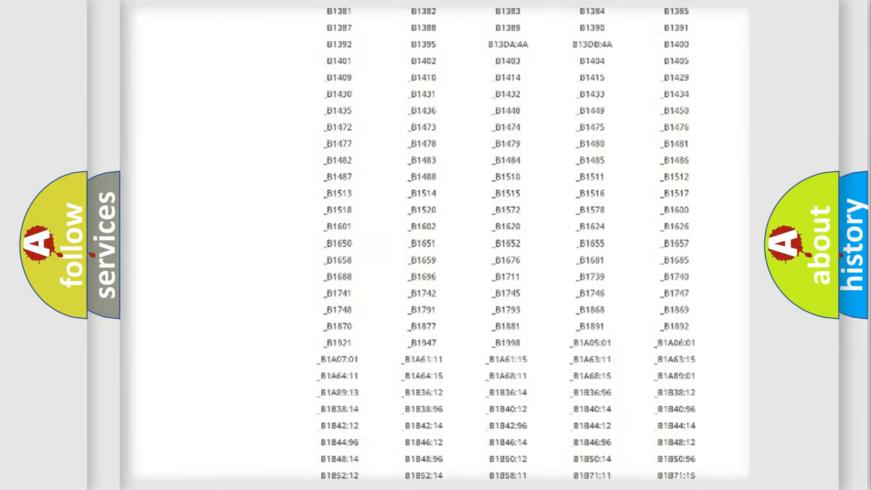
{"action": "scroll", "scroll_direction": "up", "scroll_amount": 3}
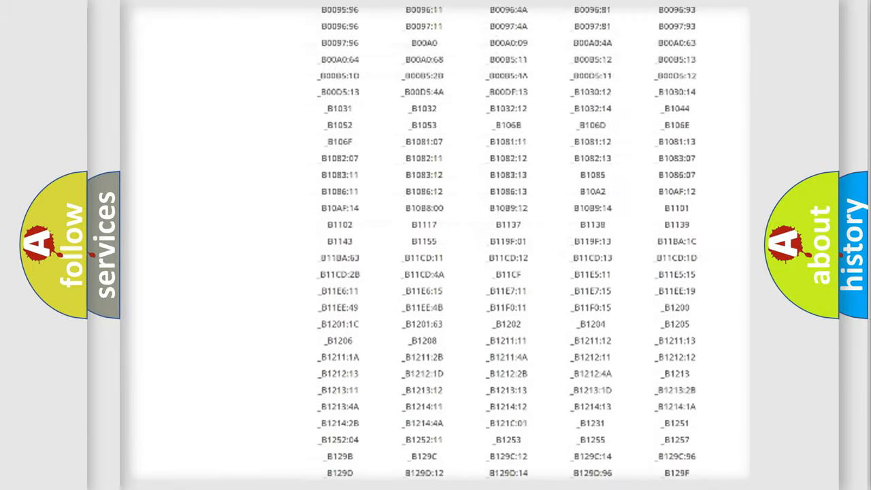
{"action": "scroll", "scroll_direction": "up", "scroll_amount": 3}
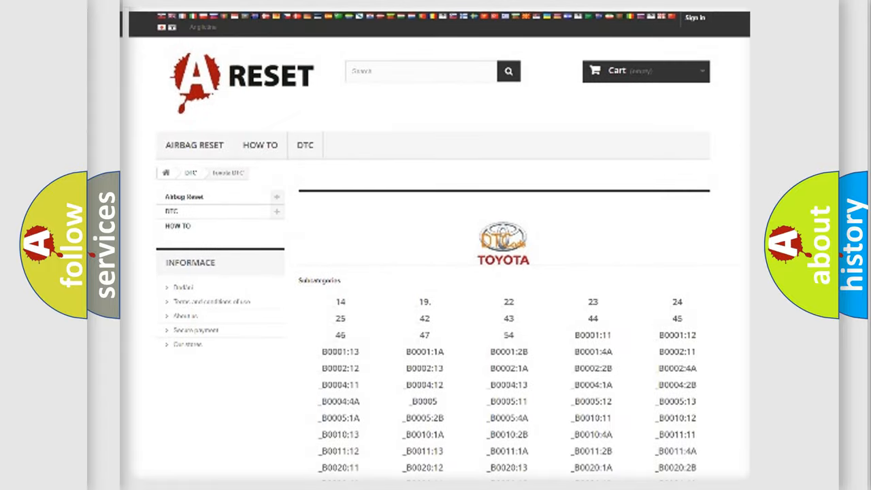